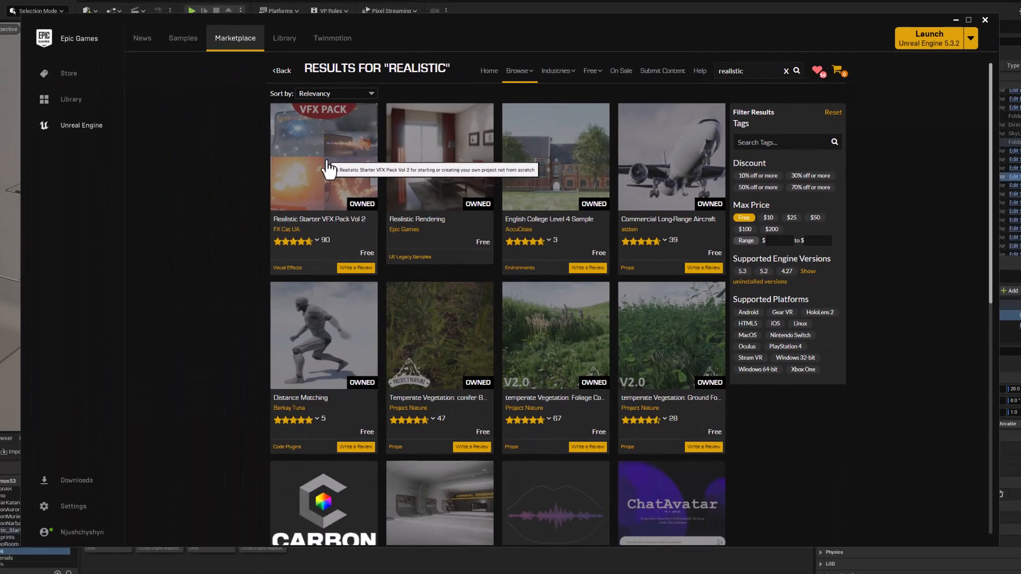
# Open the Realistic Starter VFX Pack Vol 2 listing from the 'realistic' Marketplace results.
pyautogui.click(324, 156)
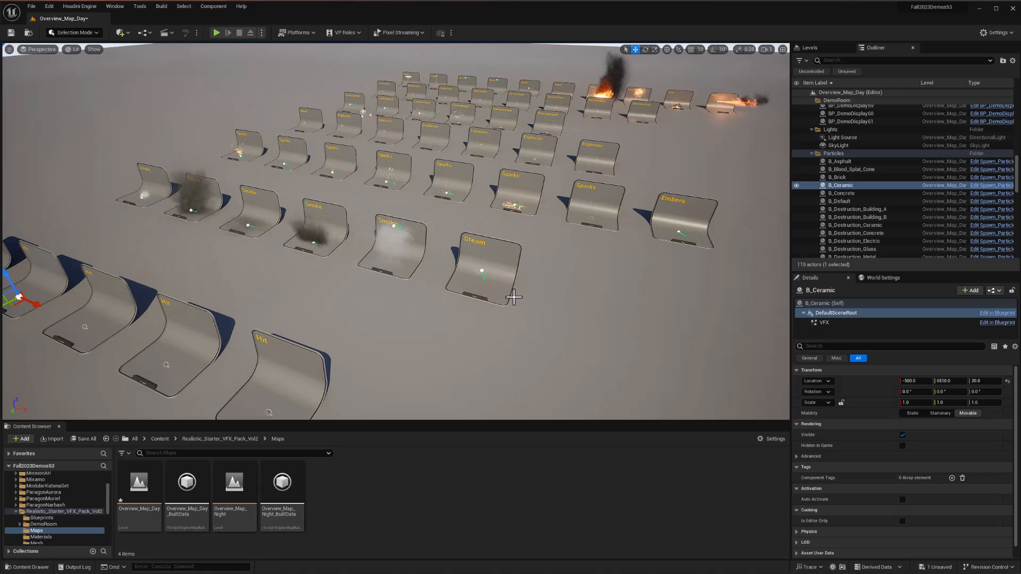
pyautogui.moveTo(190, 212)
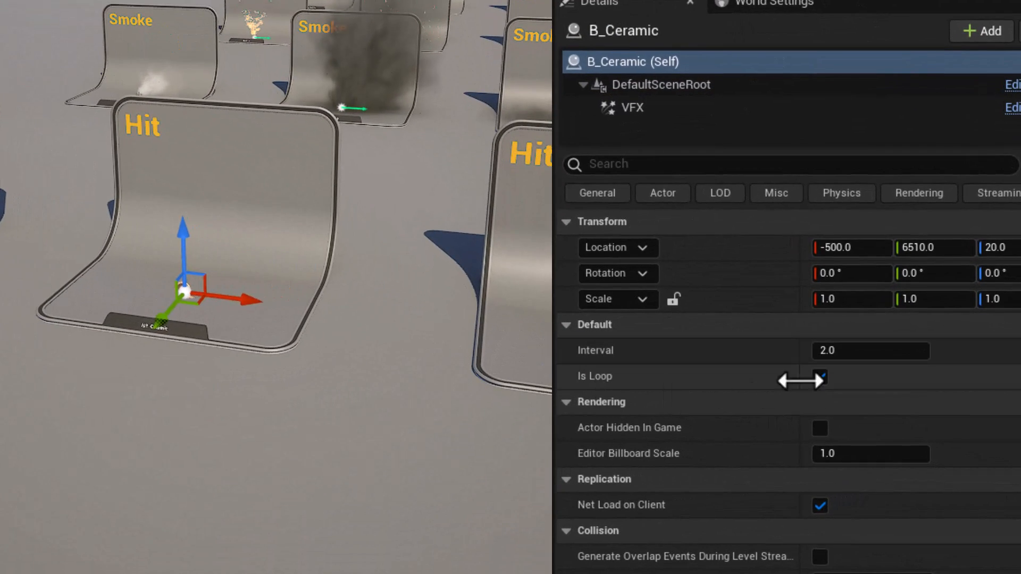
pyautogui.click(819, 377)
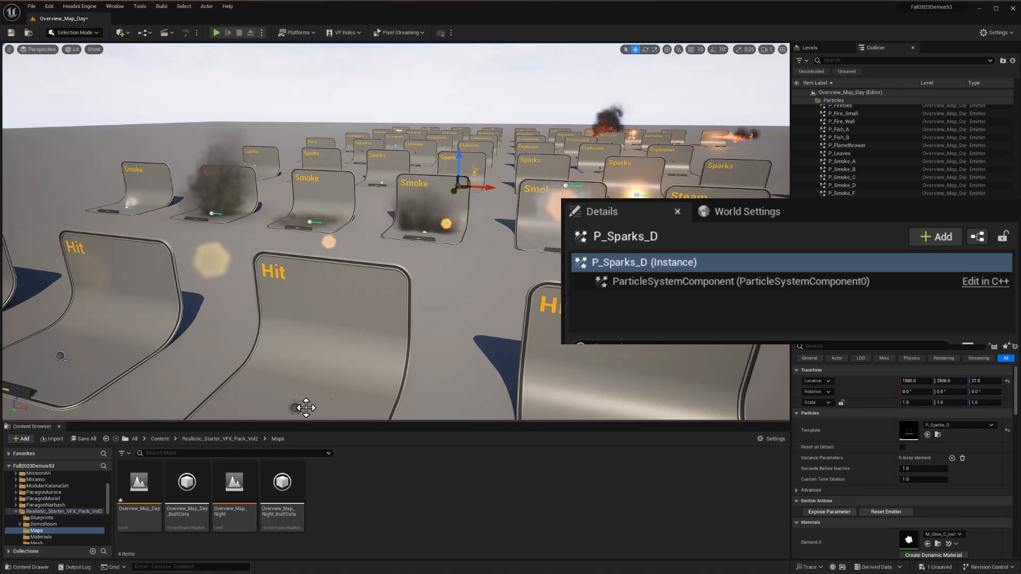
pyautogui.click(839, 185)
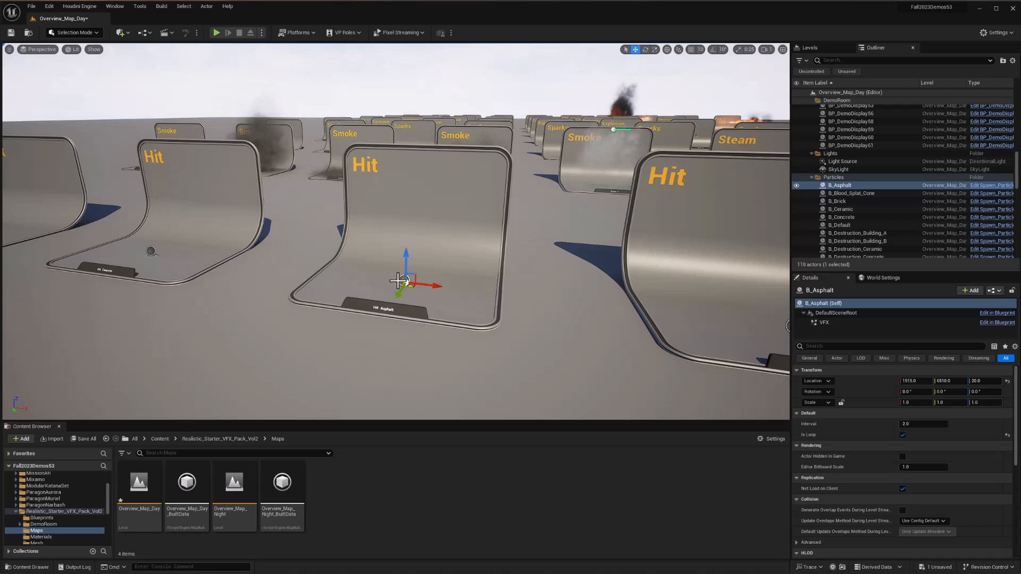
pyautogui.moveTo(575, 314)
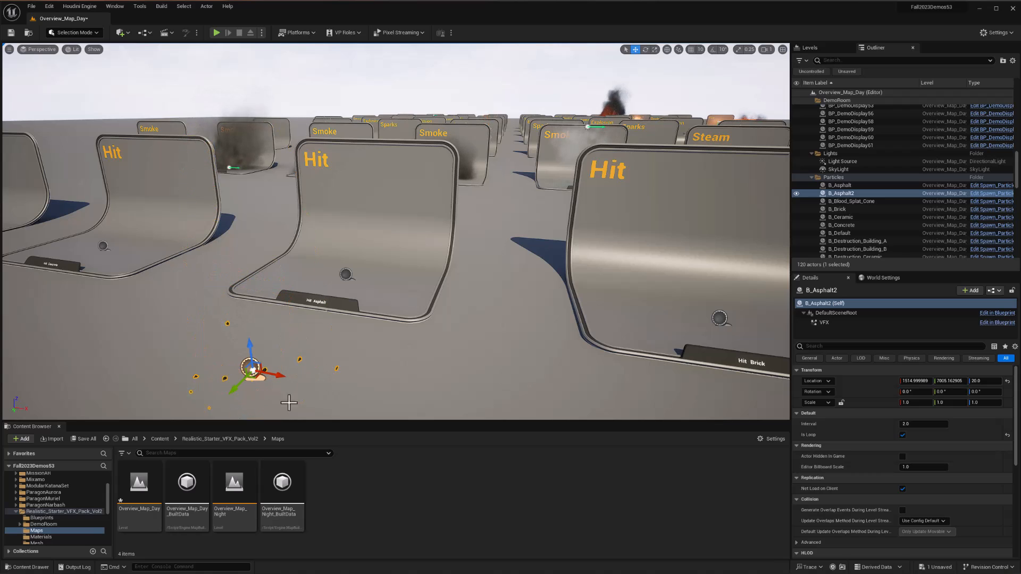
pyautogui.moveTo(350, 357)
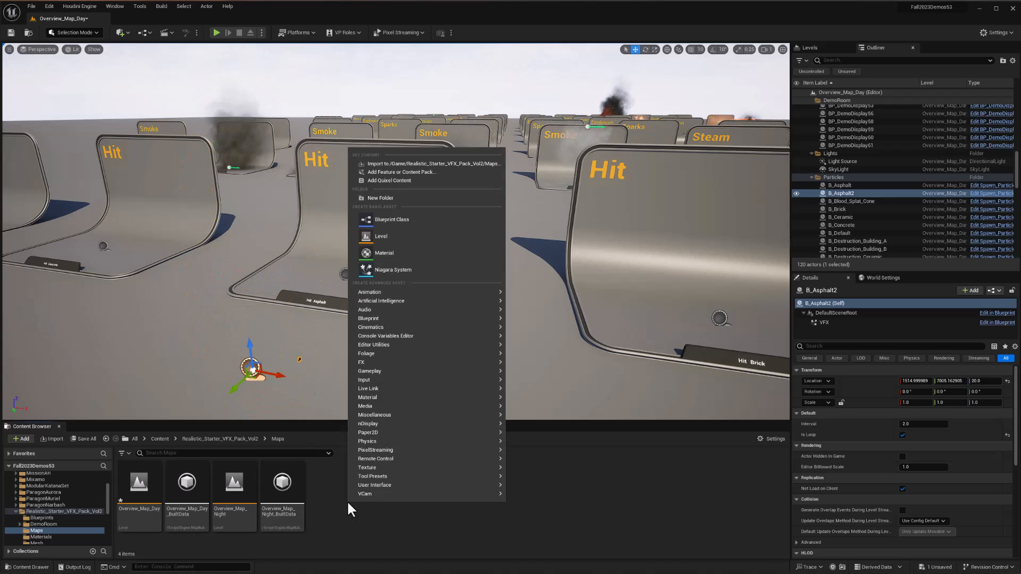
pyautogui.moveTo(371, 327)
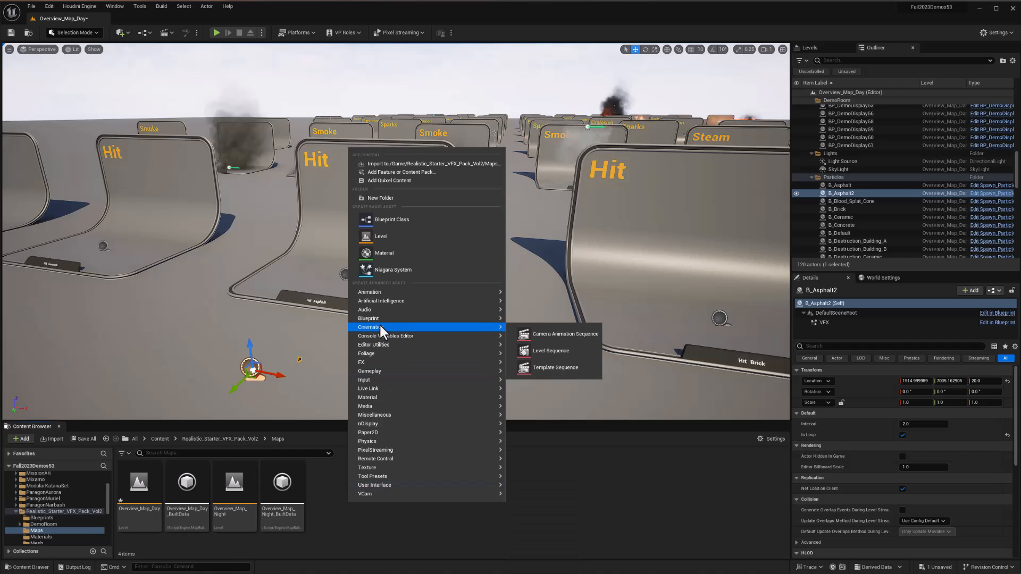
# Create the DemoSeq Level Sequence in the Maps folder and open it for editing.
pyautogui.click(550, 350)
pyautogui.write('DemoSeq')
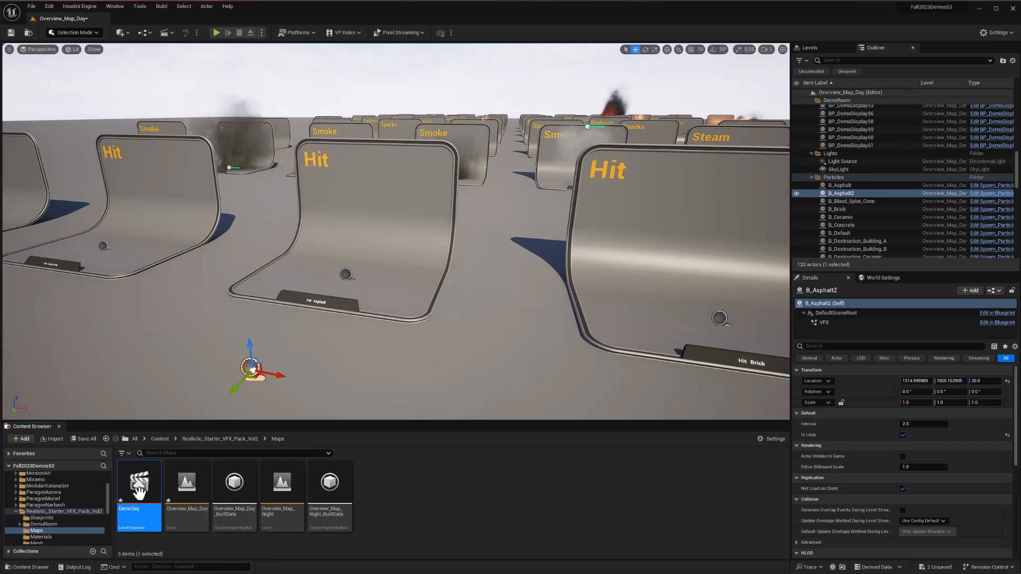
pyautogui.doubleClick(139, 485)
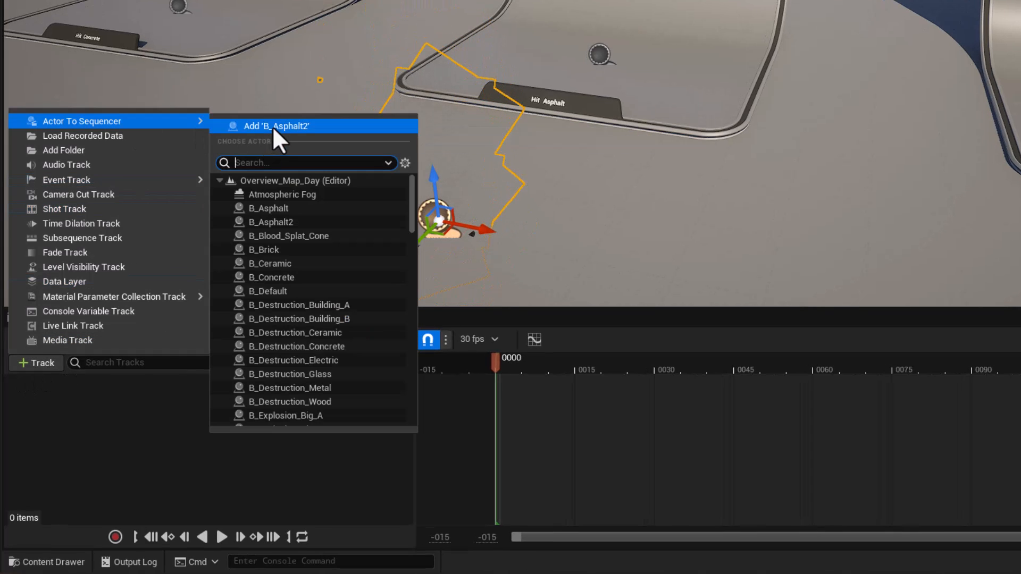
# Add B_Asphalt2 and its VFX component to DemoSeq with an FX System Toggle track.
pyautogui.click(276, 125)
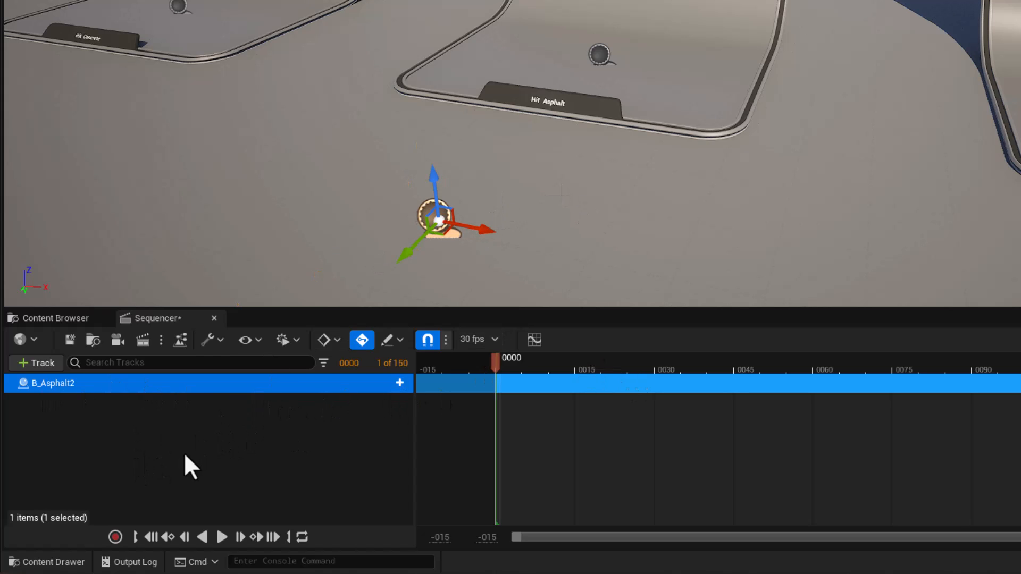
pyautogui.moveTo(399, 383)
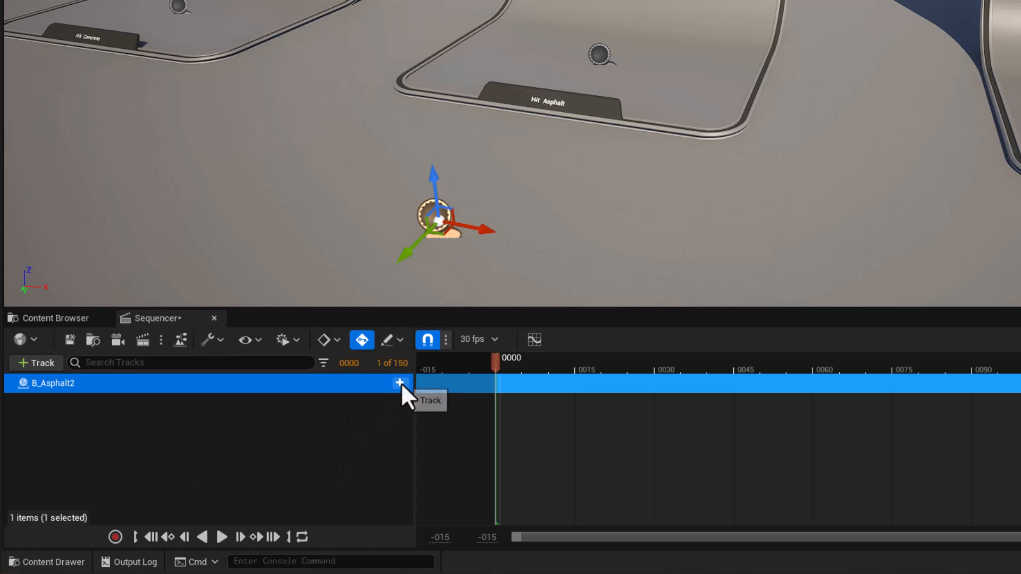
pyautogui.click(399, 383)
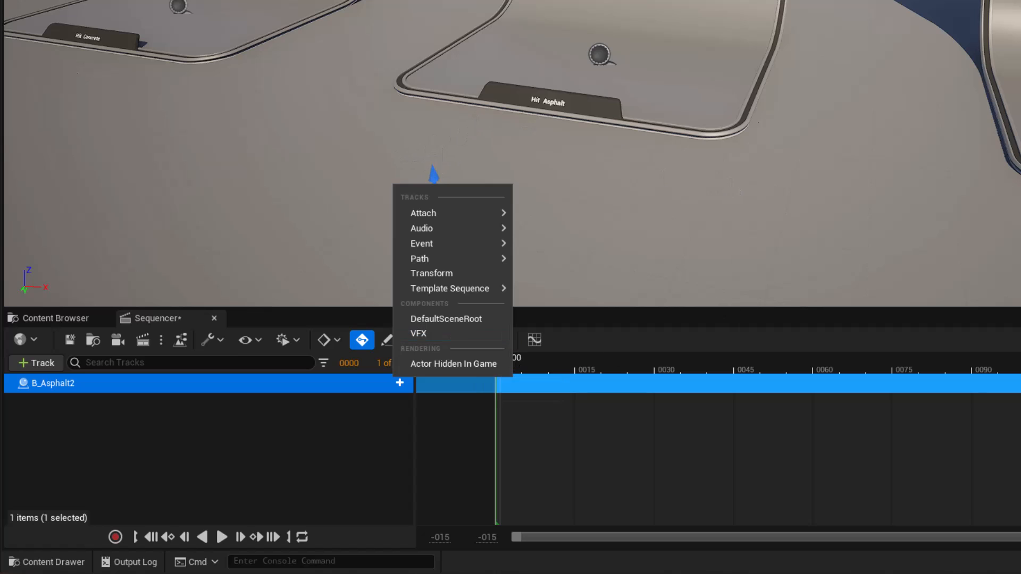
pyautogui.click(418, 333)
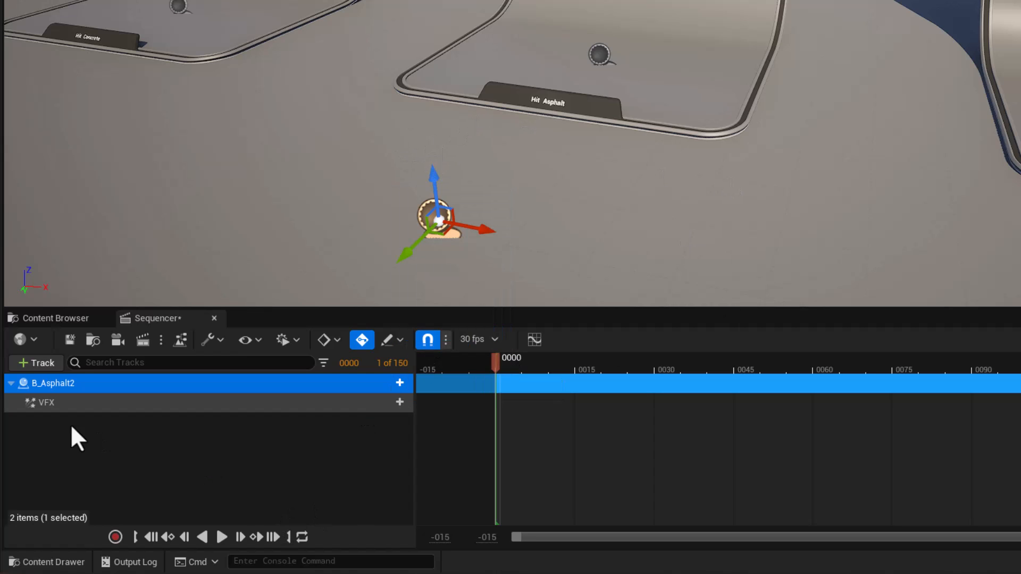
pyautogui.click(399, 402)
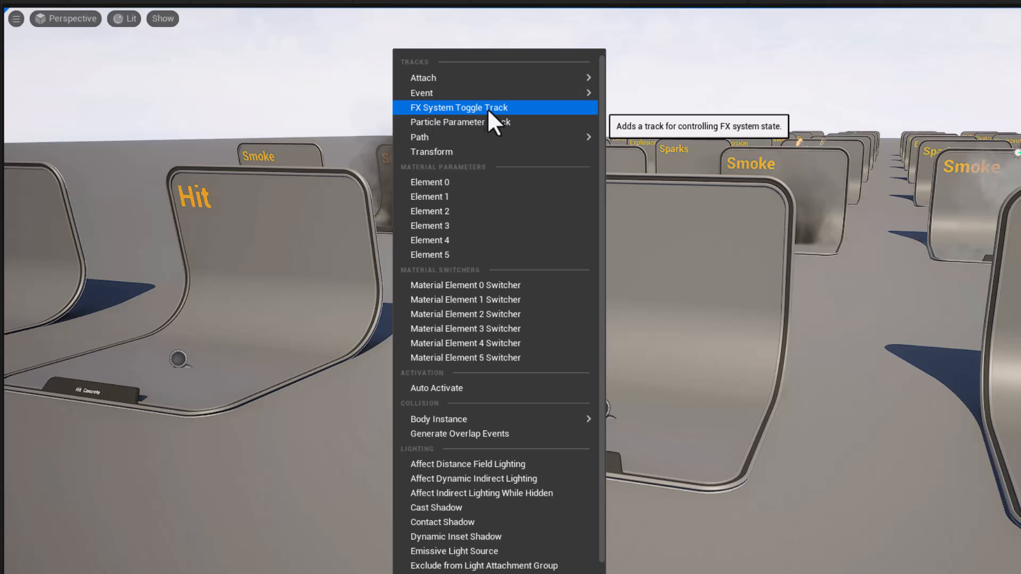
pyautogui.click(458, 108)
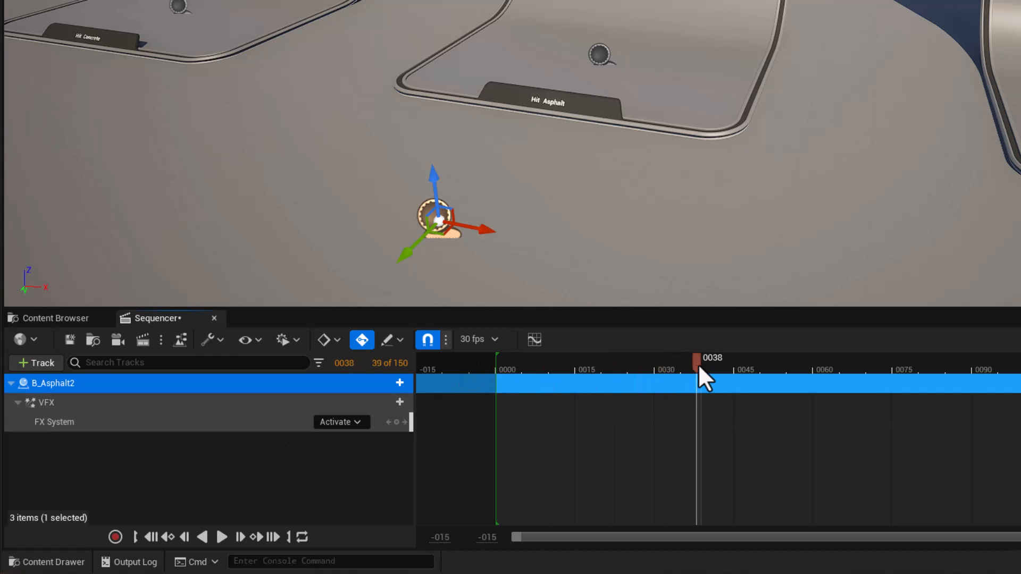
# Key the FX System track at three frames, ending on Trigger, and preview playback.
pyautogui.moveTo(696, 370); pyautogui.dragTo(638, 370)
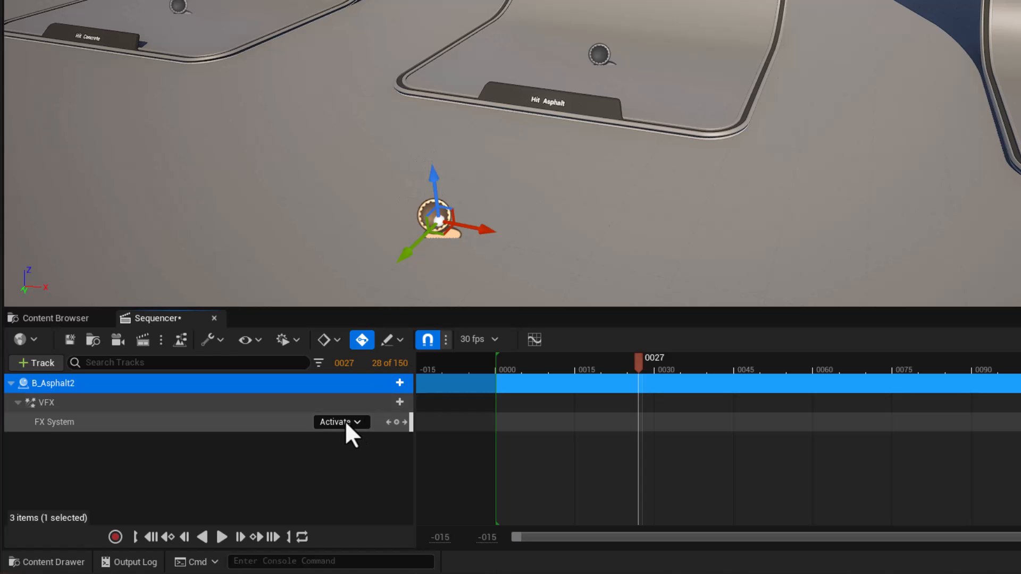
pyautogui.click(340, 422)
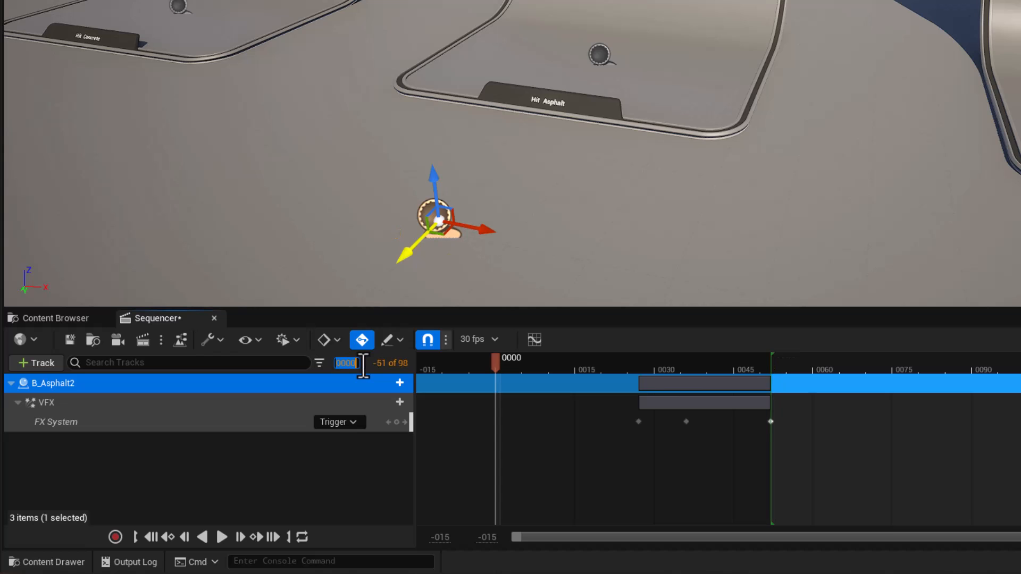
pyautogui.click(221, 537)
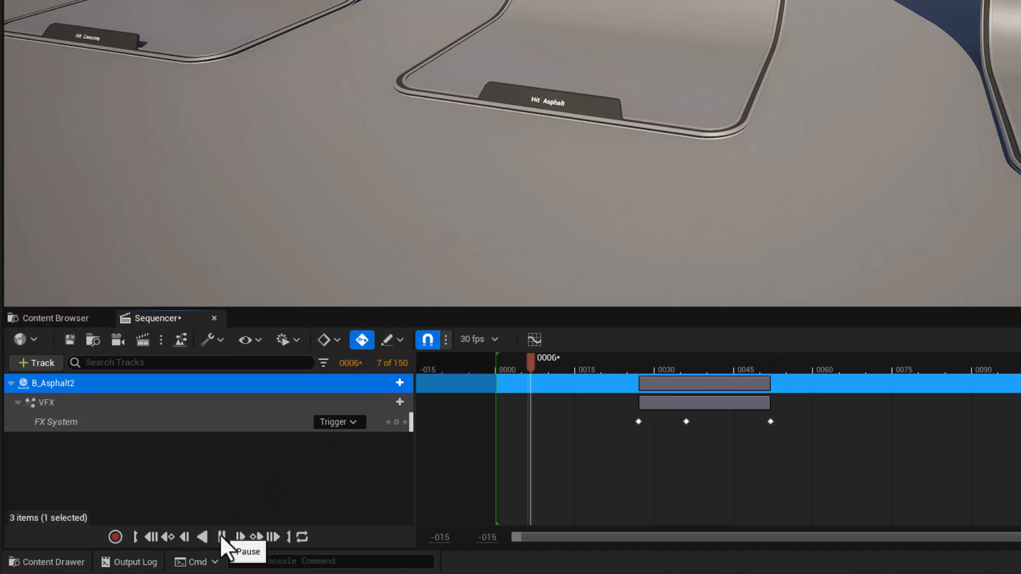
pyautogui.click(221, 537)
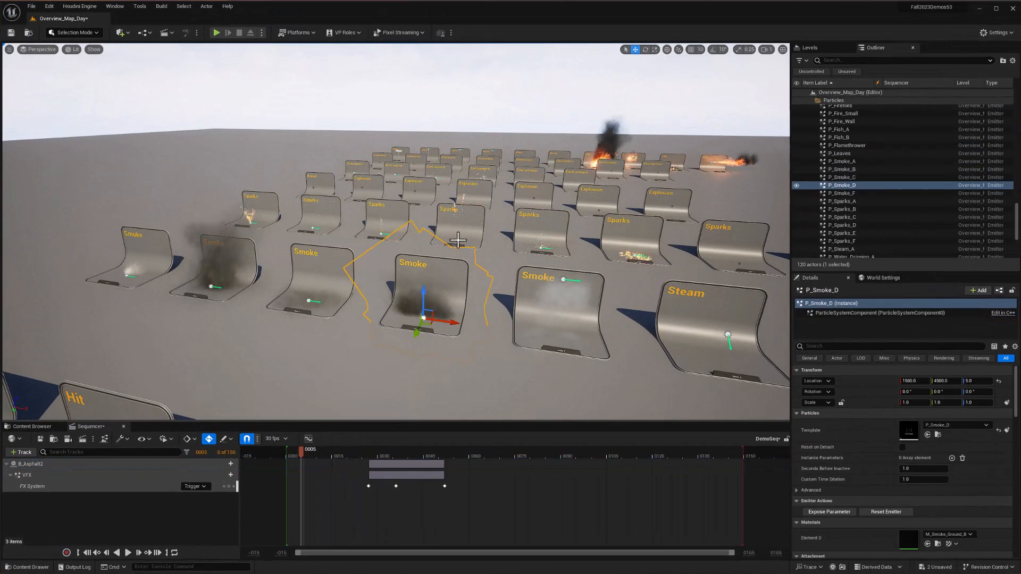
# Add the selected P_Sparks_D2 emitter as a track in the Sequencer.
pyautogui.click(842, 225)
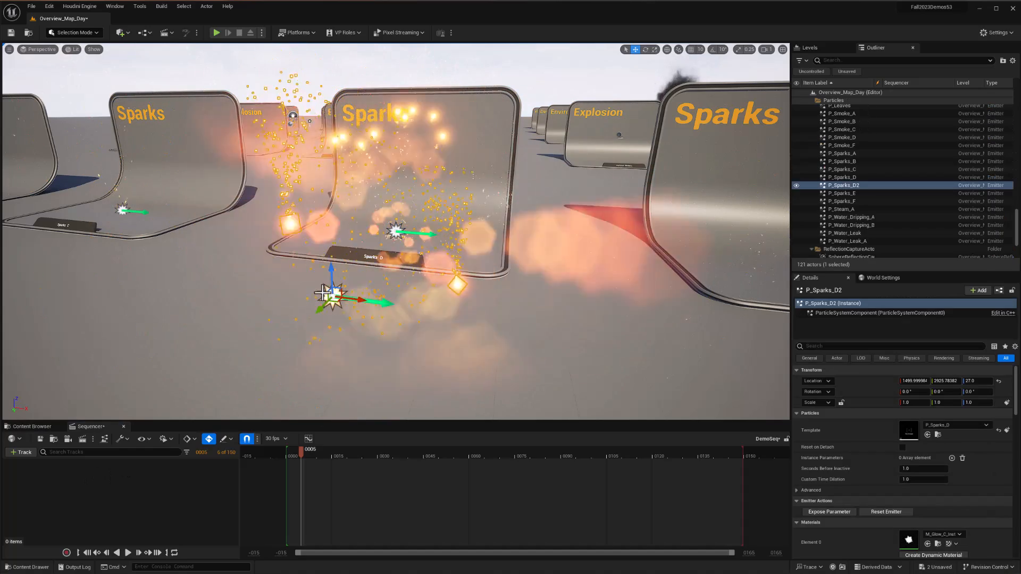
pyautogui.moveTo(866, 313)
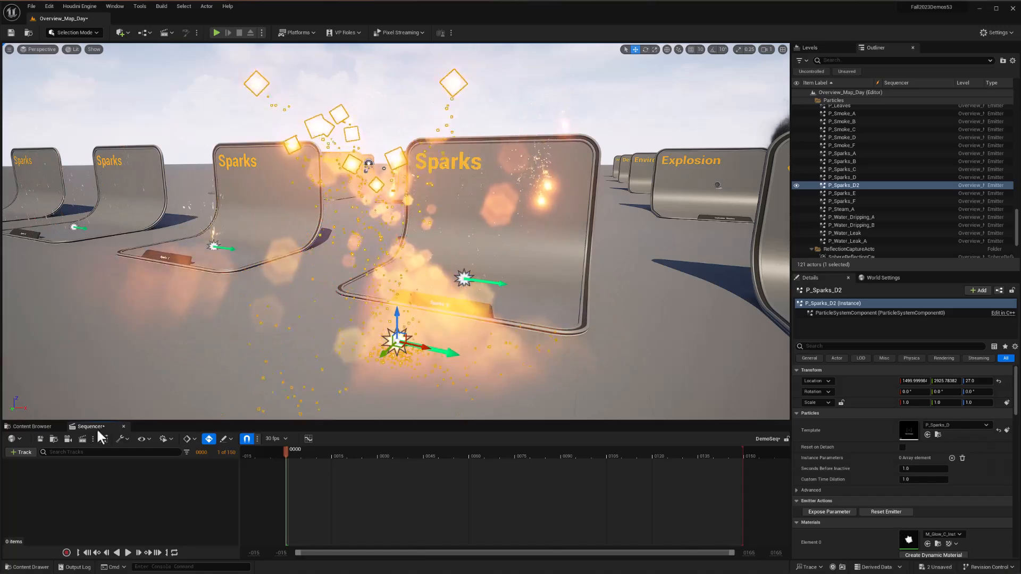
pyautogui.click(20, 452)
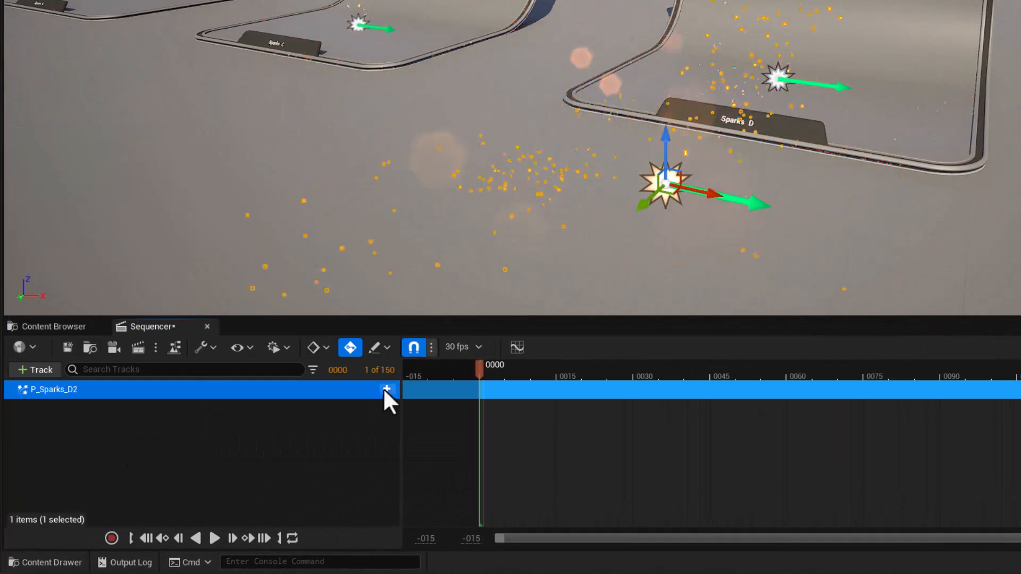
# Add ParticleSystemComponent0 to P_Sparks_D2 with an FX System toggle track set to Deactivate.
pyautogui.click(386, 389)
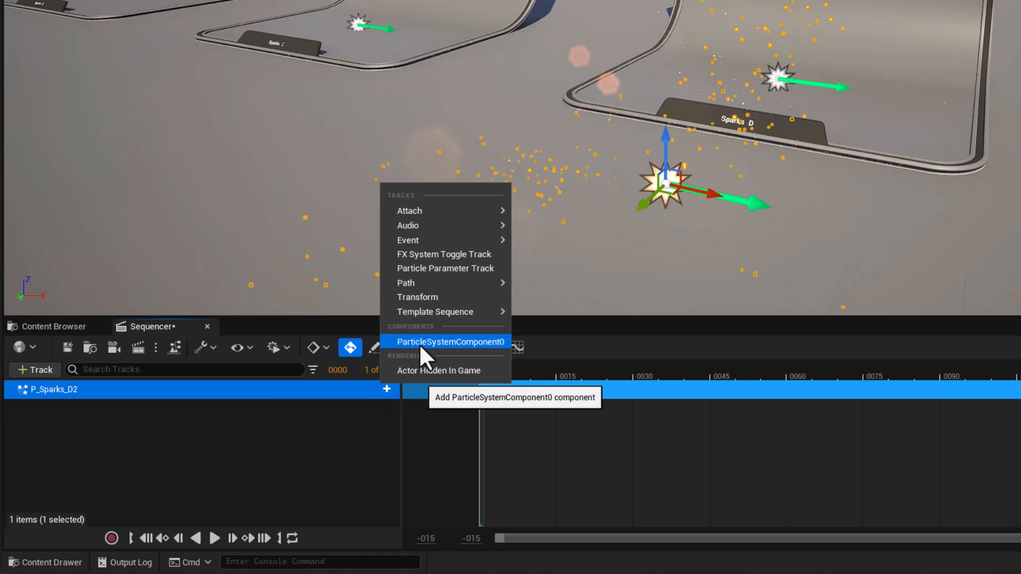
pyautogui.click(450, 342)
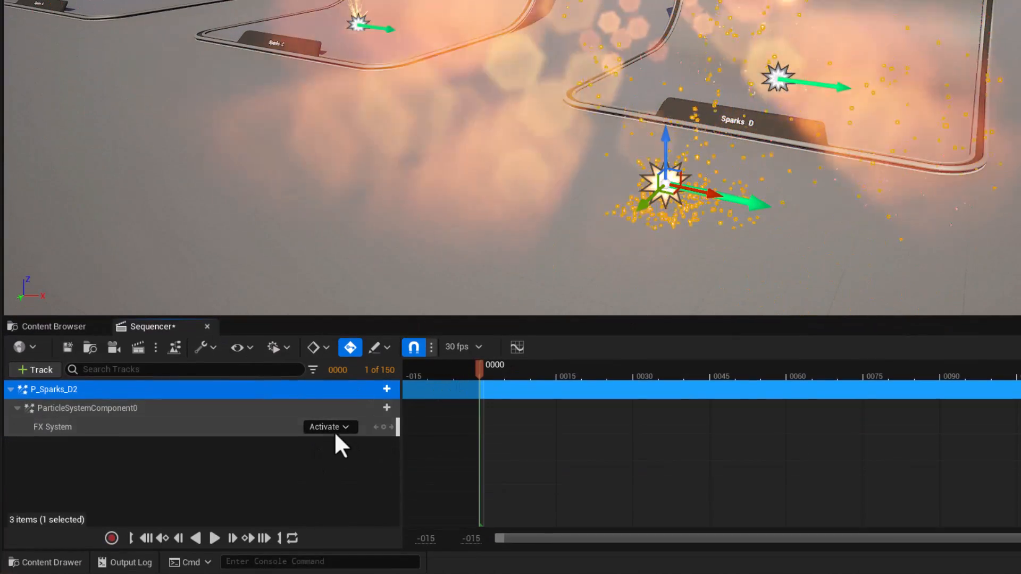
pyautogui.click(329, 426)
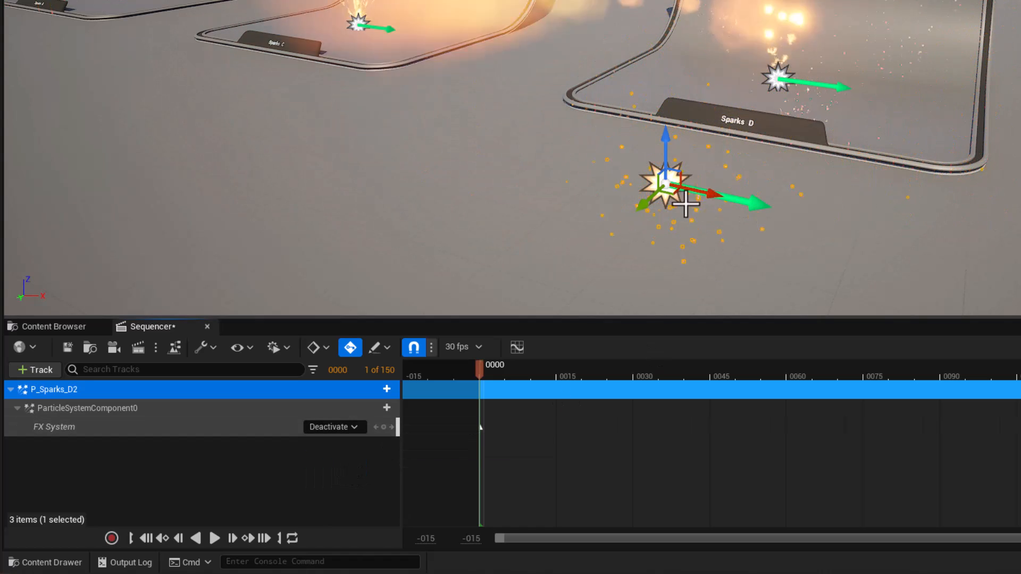
# Key the sparks Deactivate at frame 0 and Activate at frame 28, then replay to check timing.
pyautogui.click(215, 538)
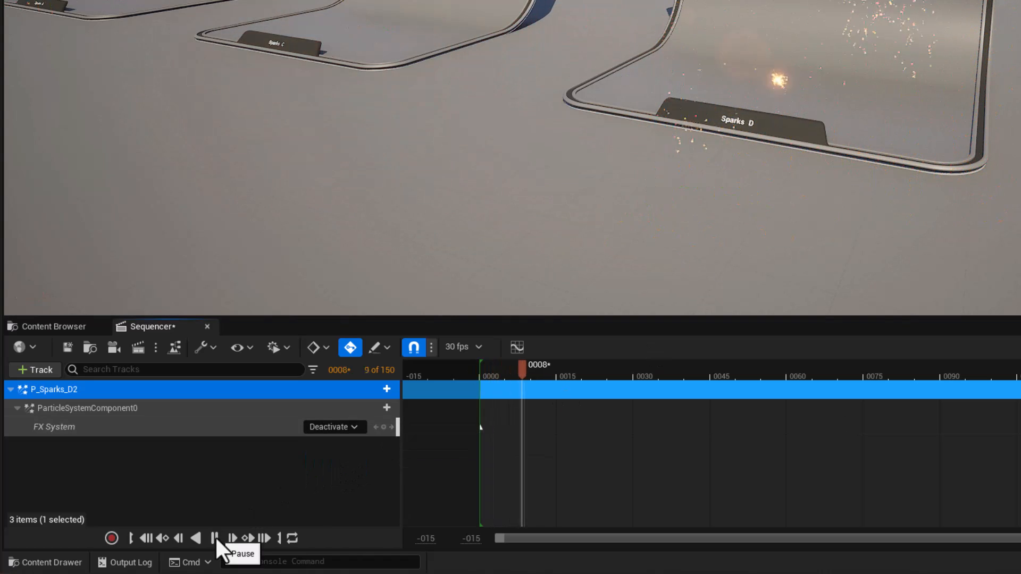
pyautogui.click(232, 538)
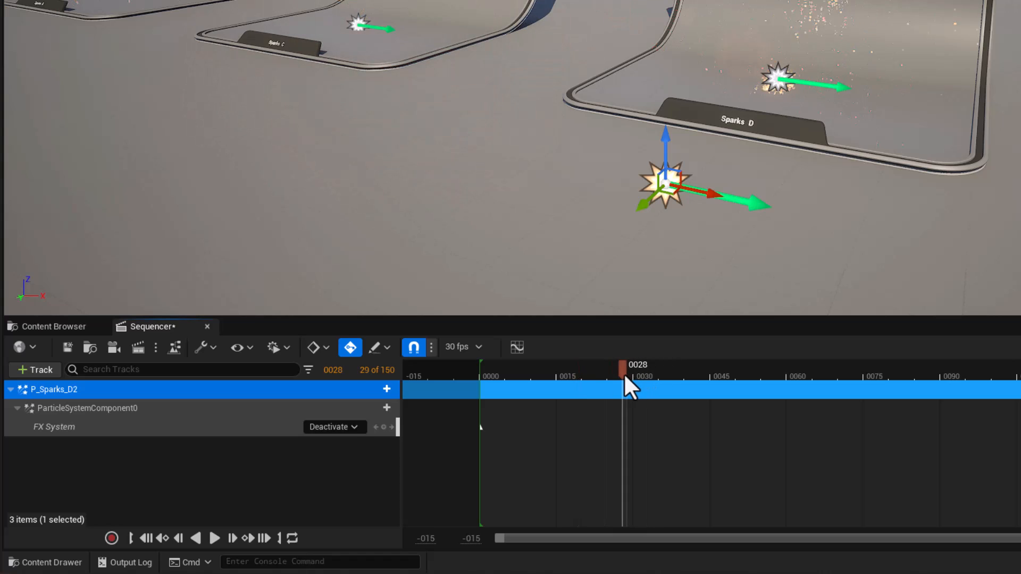
pyautogui.click(334, 427)
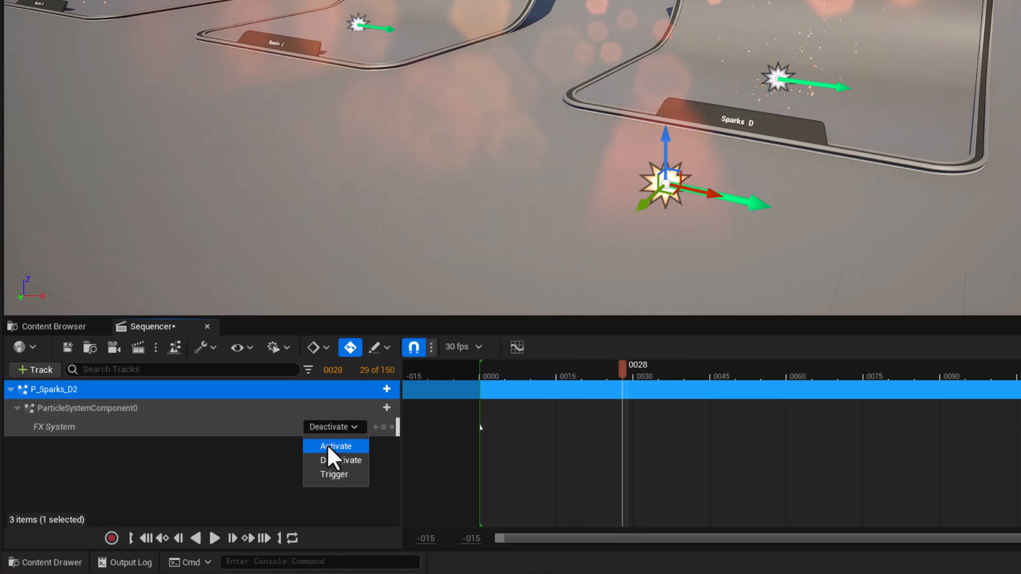
pyautogui.click(336, 446)
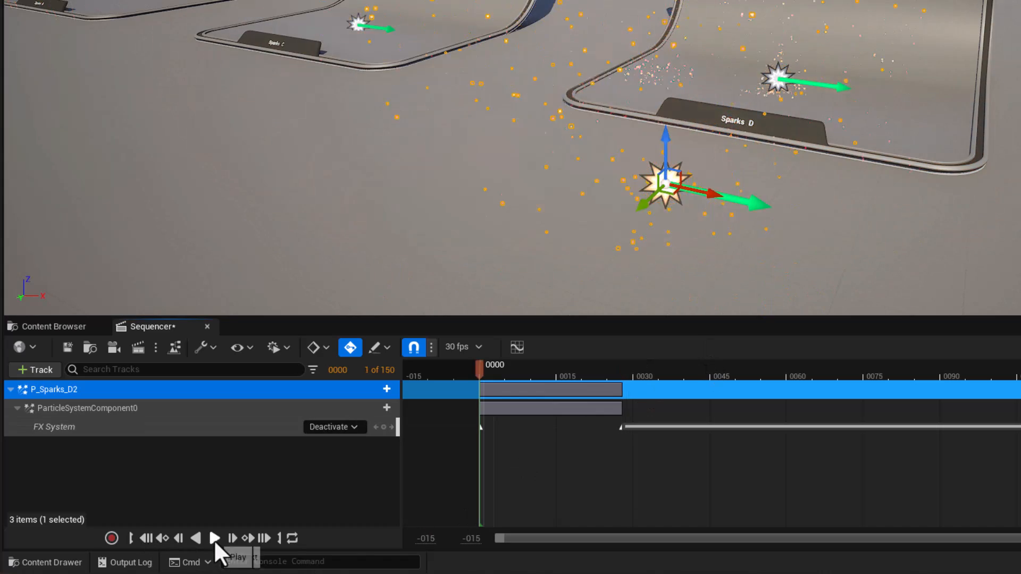
pyautogui.click(214, 537)
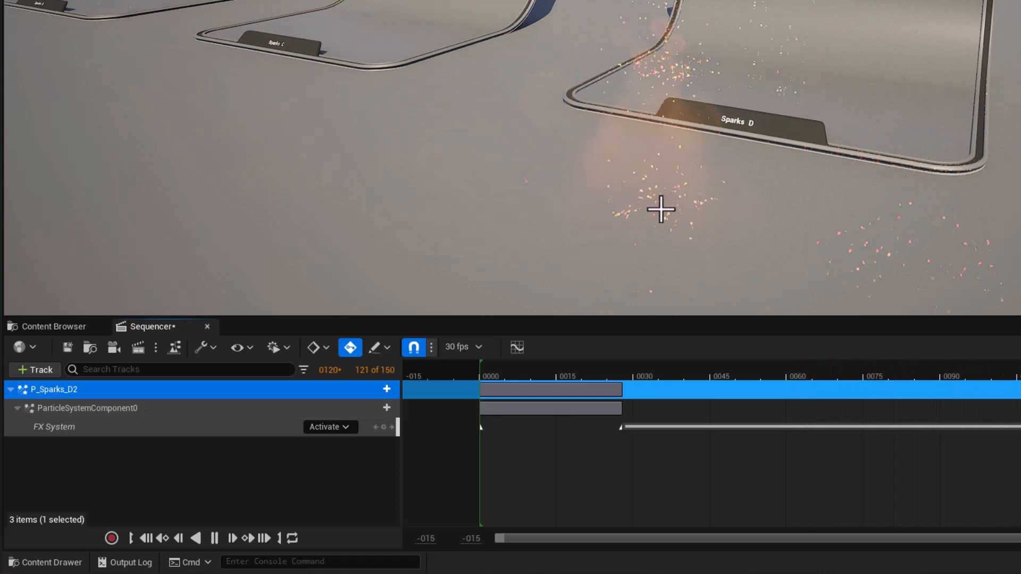
pyautogui.click(640, 377)
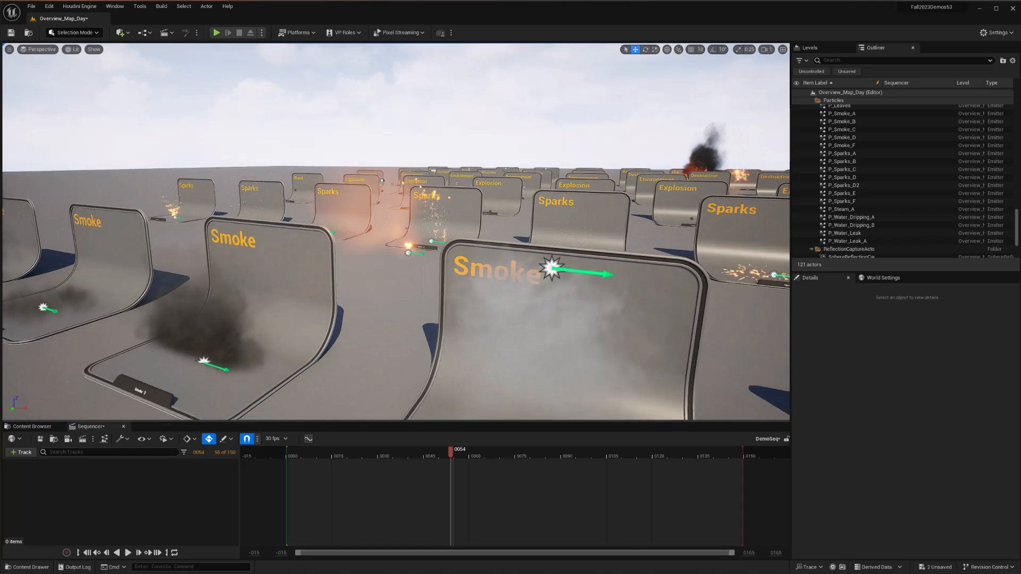
# Add P_Smoke_D2 and its ParticleSystemComponent0, with an FX System track set to Deactivate.
pyautogui.click(841, 136)
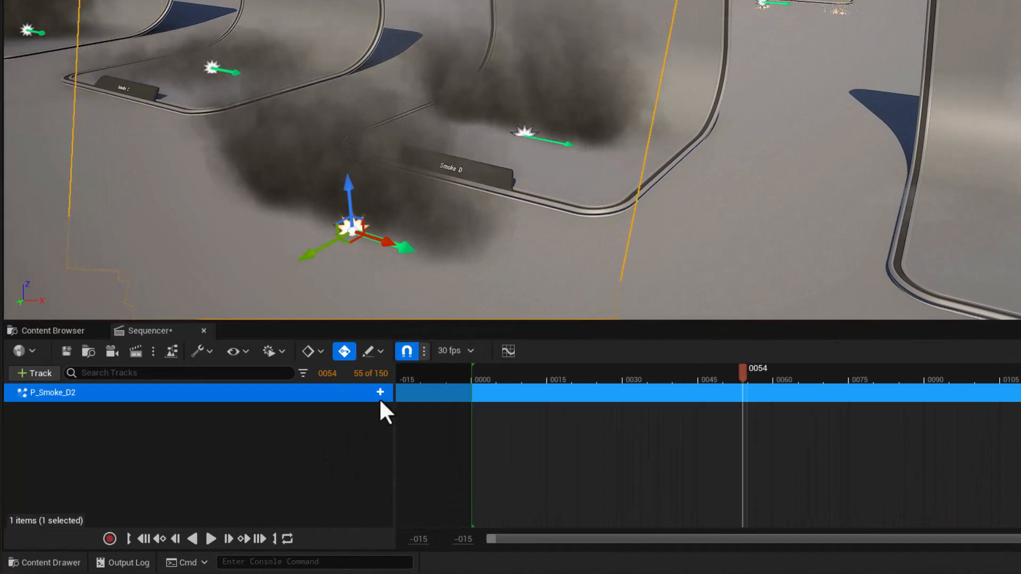
pyautogui.click(379, 392)
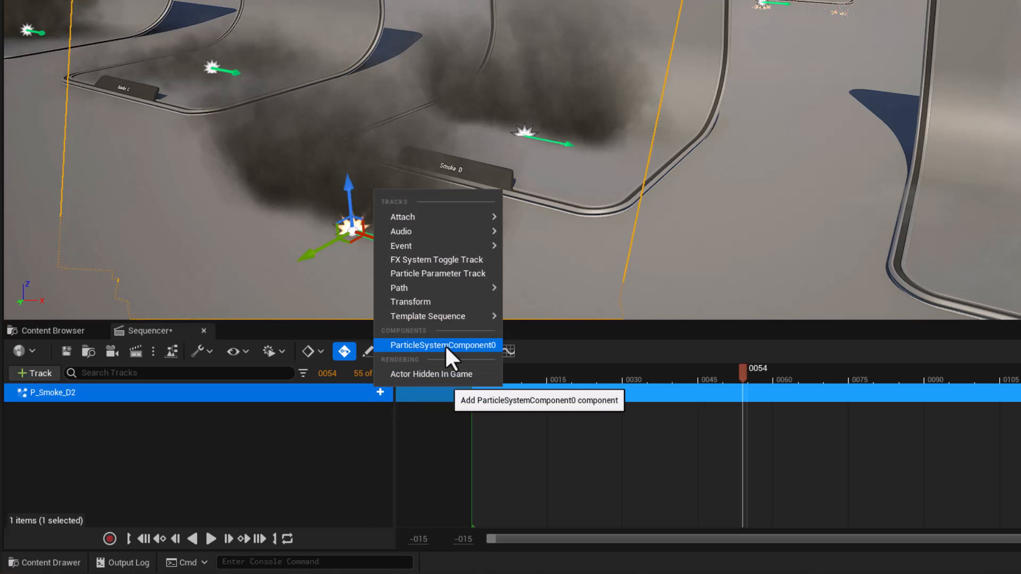
pyautogui.click(443, 345)
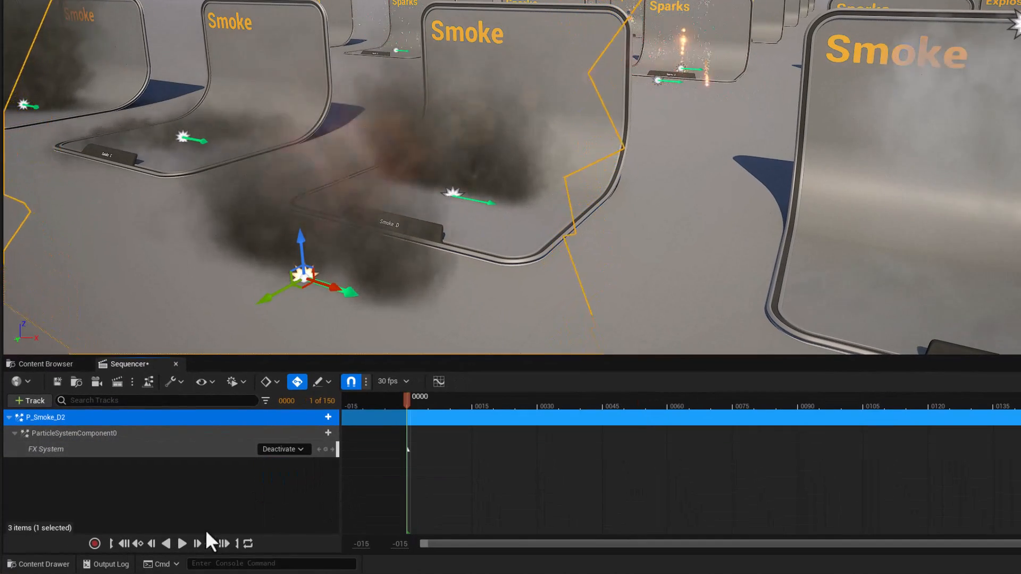
# Key the smoke Activate near frame 39 and Deactivate at frame 109, then replay from start.
pyautogui.click(182, 543)
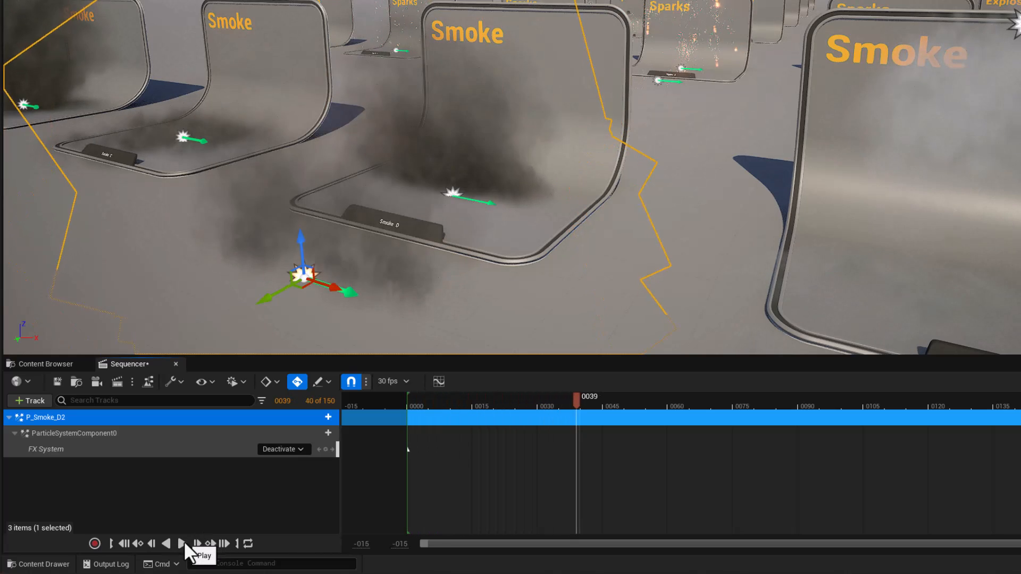
pyautogui.click(182, 543)
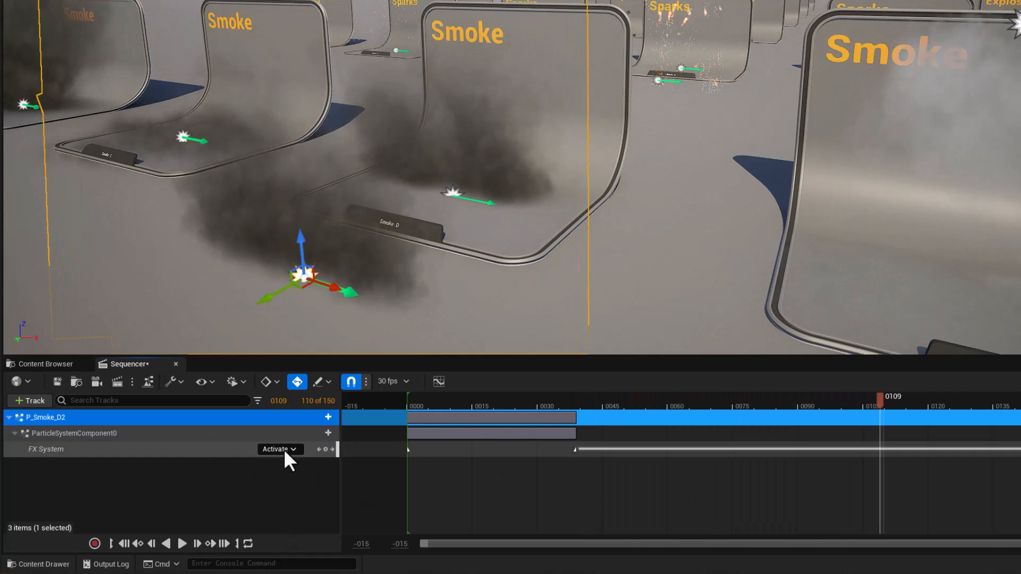
pyautogui.click(276, 450)
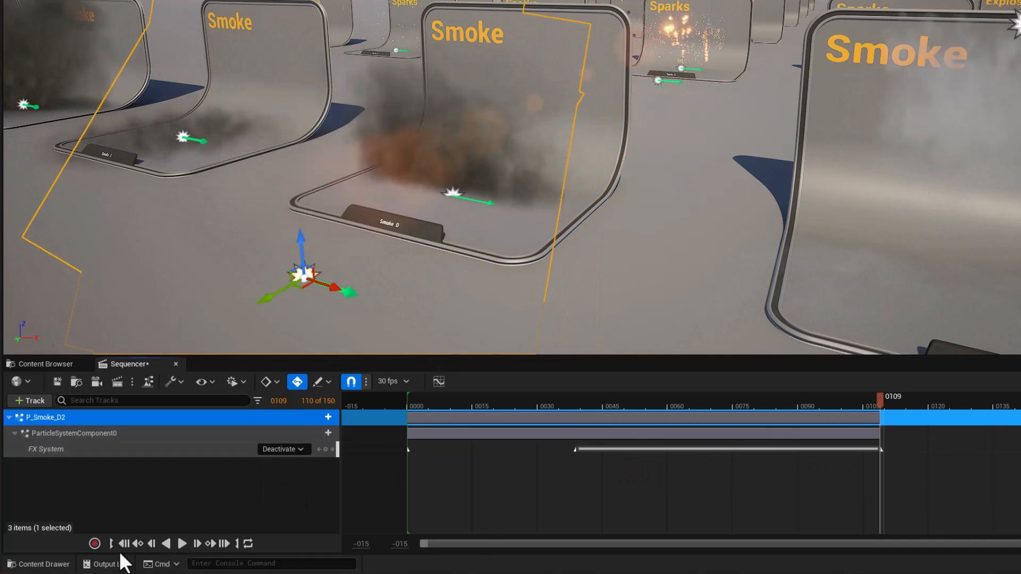
pyautogui.click(167, 543)
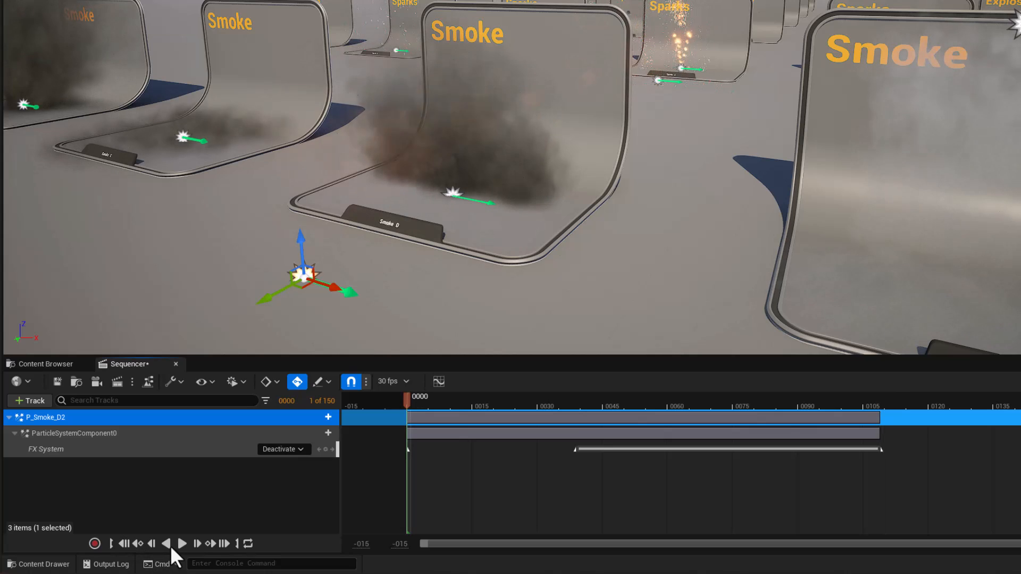
pyautogui.click(182, 544)
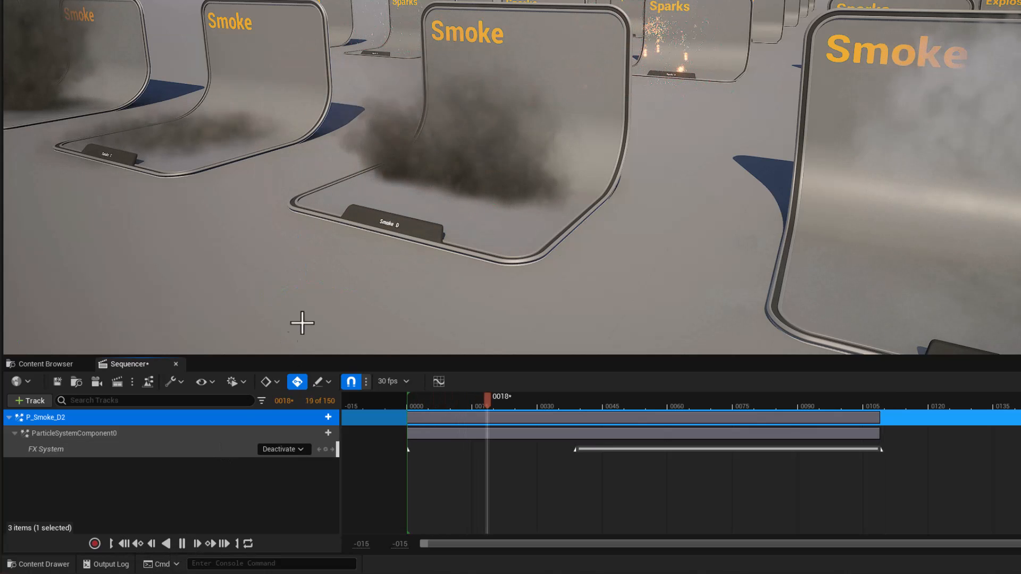